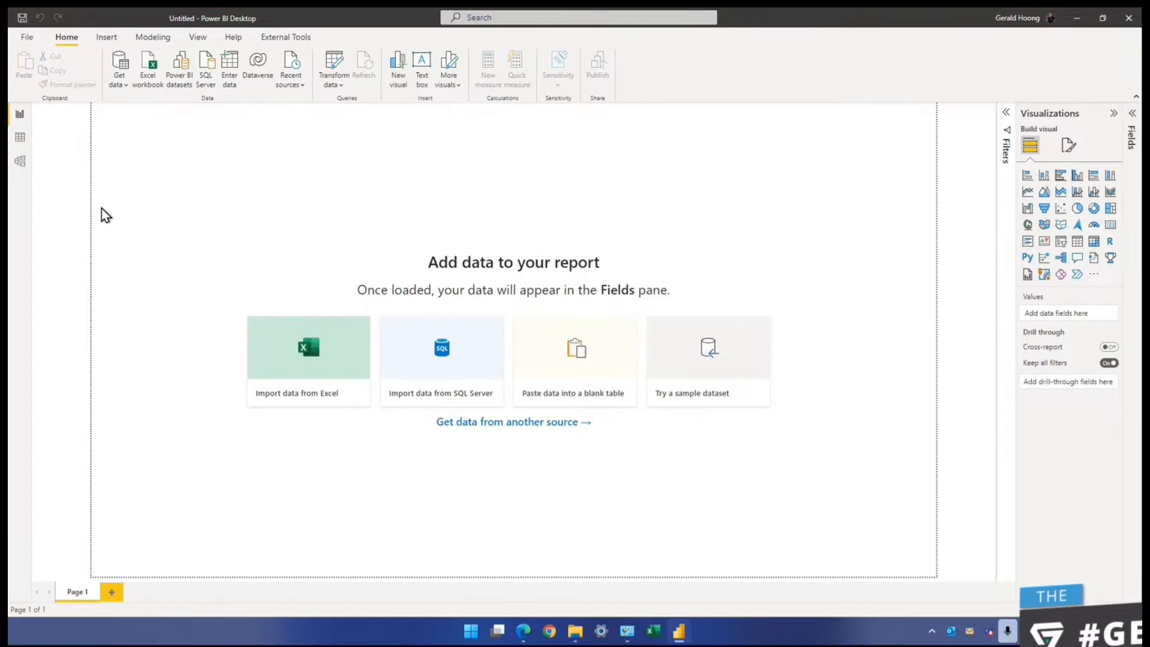
- Start an Excel workbook import, bringing up the Open dialog on the GRCX-PBI folder
click(308, 360)
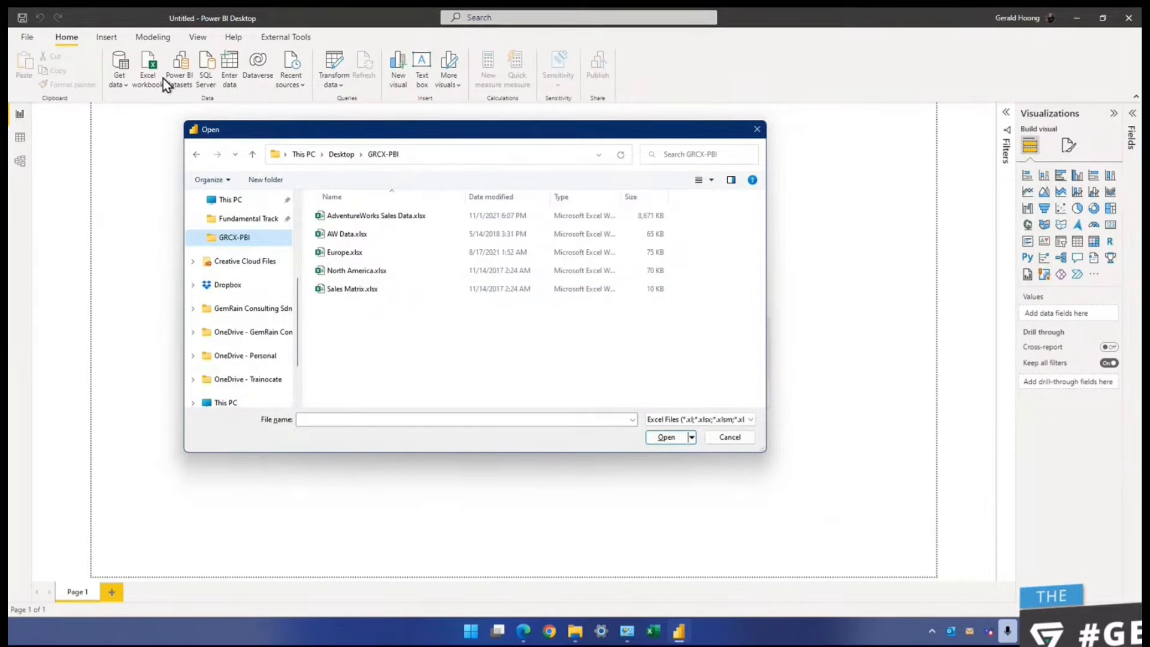
mouse_move(159, 82)
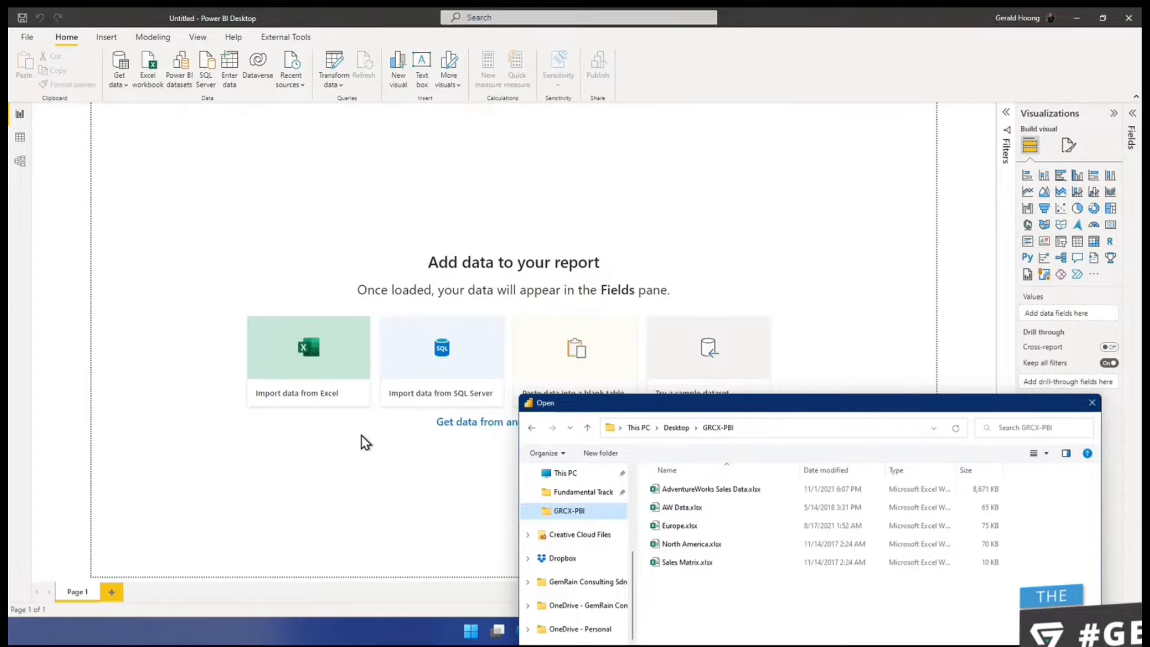
mouse_move(736, 414)
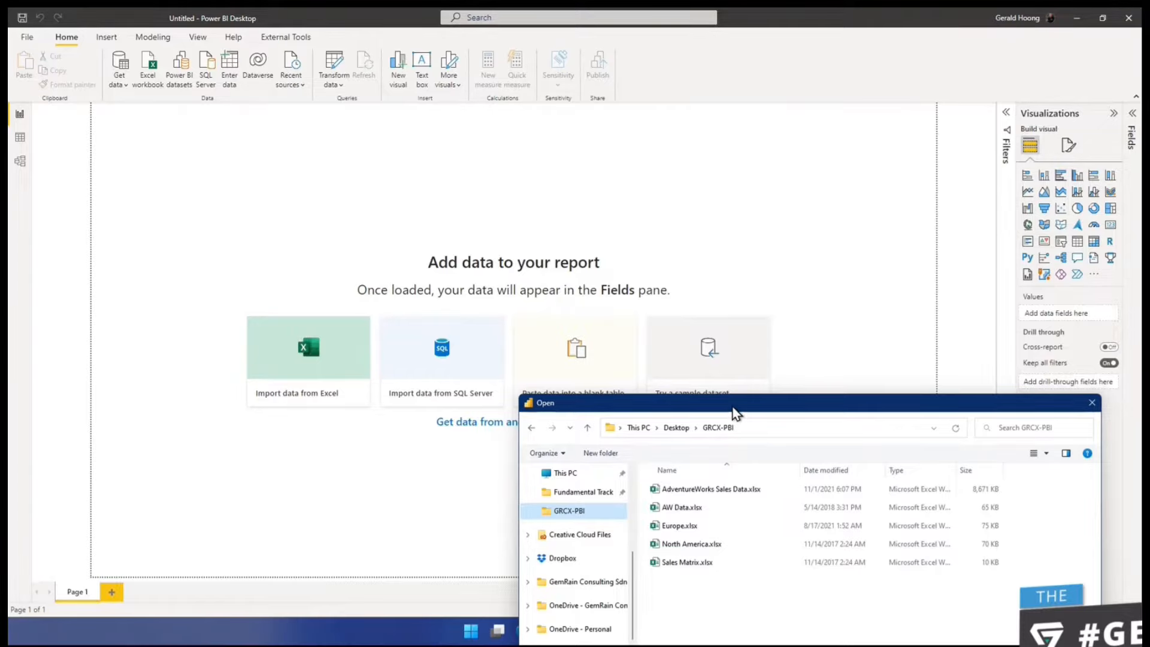
- Move the Open dialog to the centre of the screen over the empty report
drag(733, 410, 512, 205)
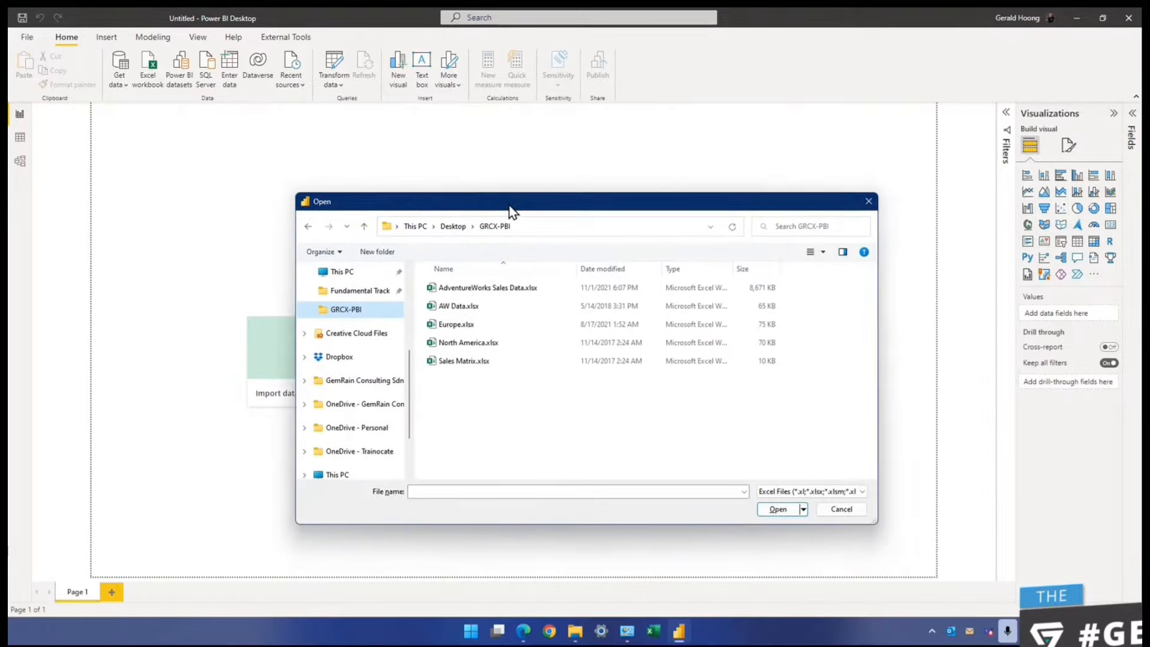
- Select AdventureWorks Sales Data.xlsx, then cancel the import without loading anything
click(488, 286)
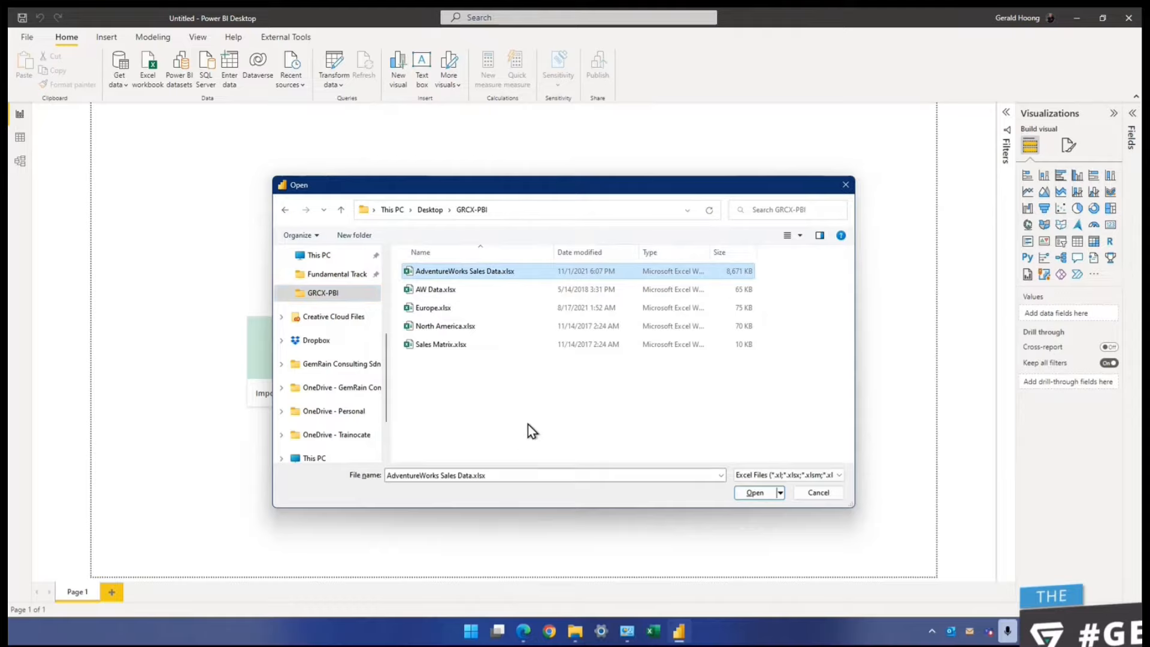
mouse_move(556, 410)
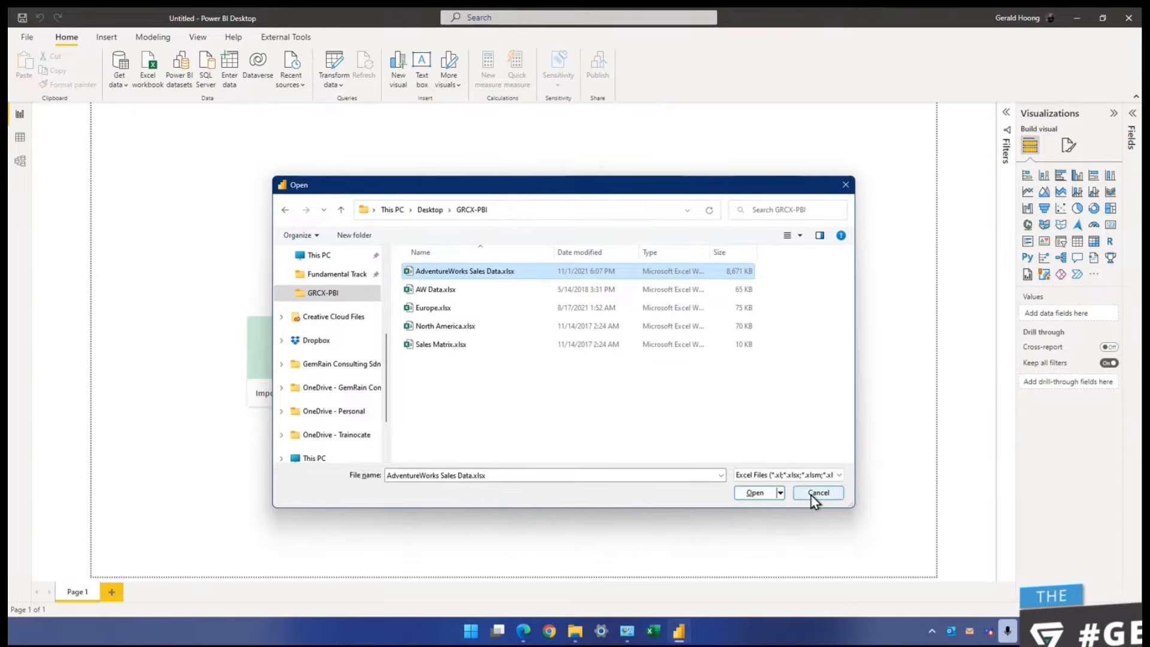
click(817, 493)
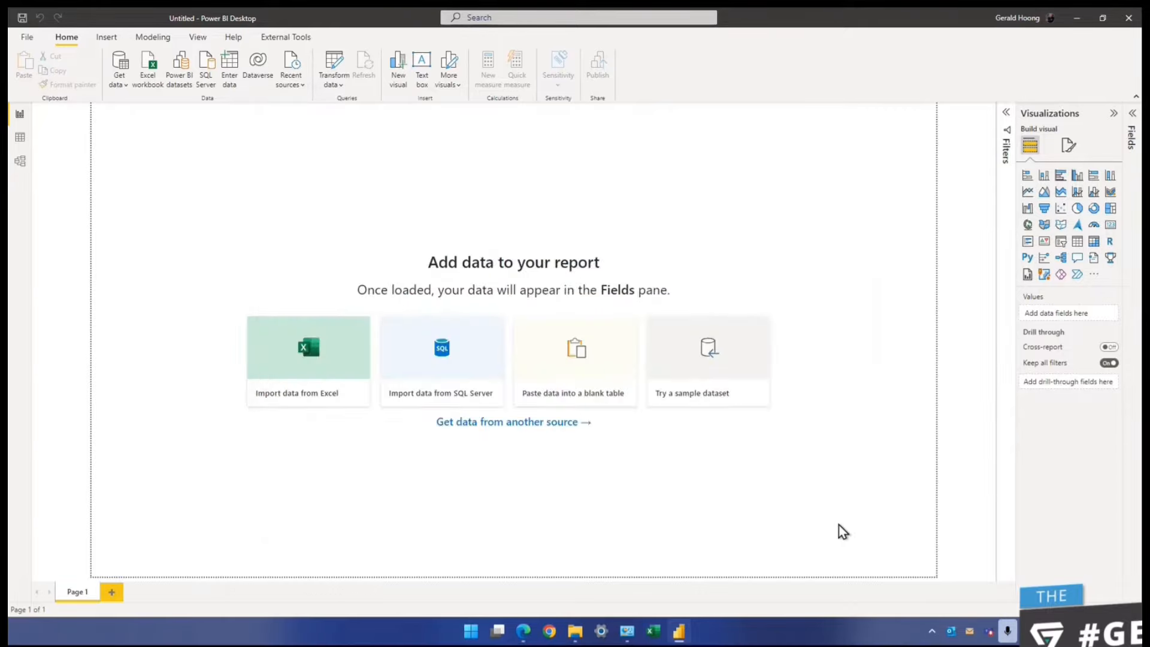